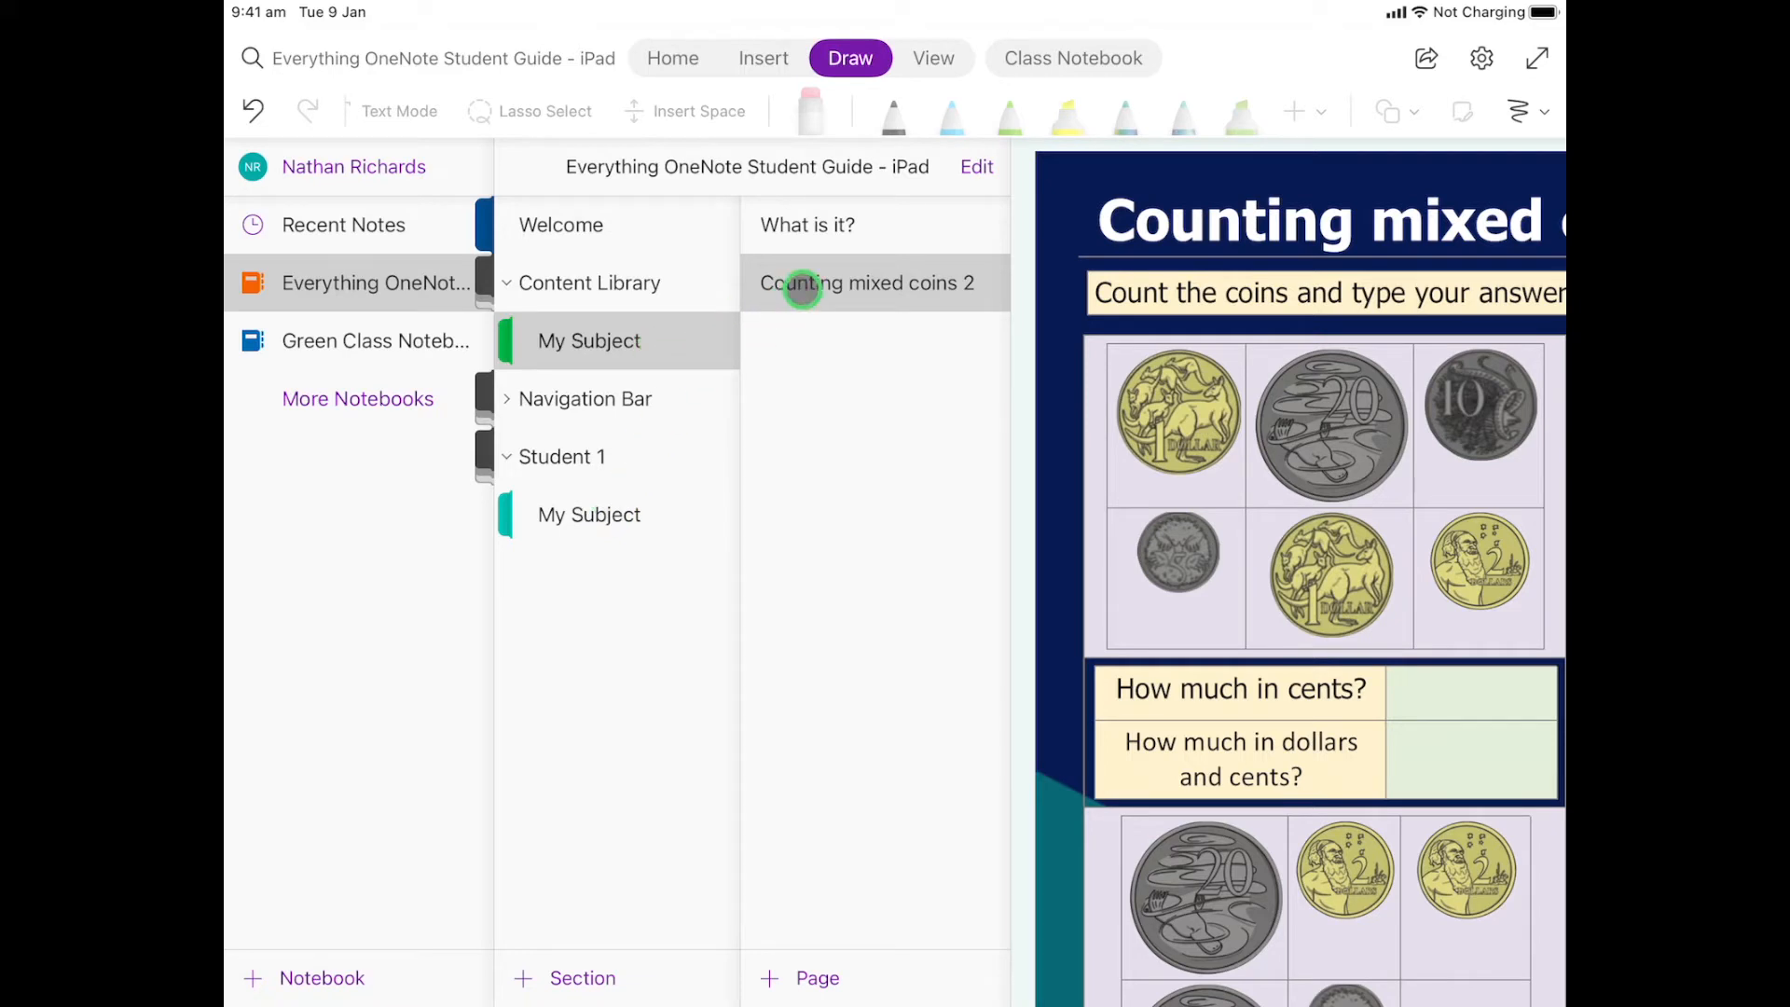
# Step: Open the 'Counting mixed coins 2' page under Content Library > My Subject
pyautogui.click(868, 283)
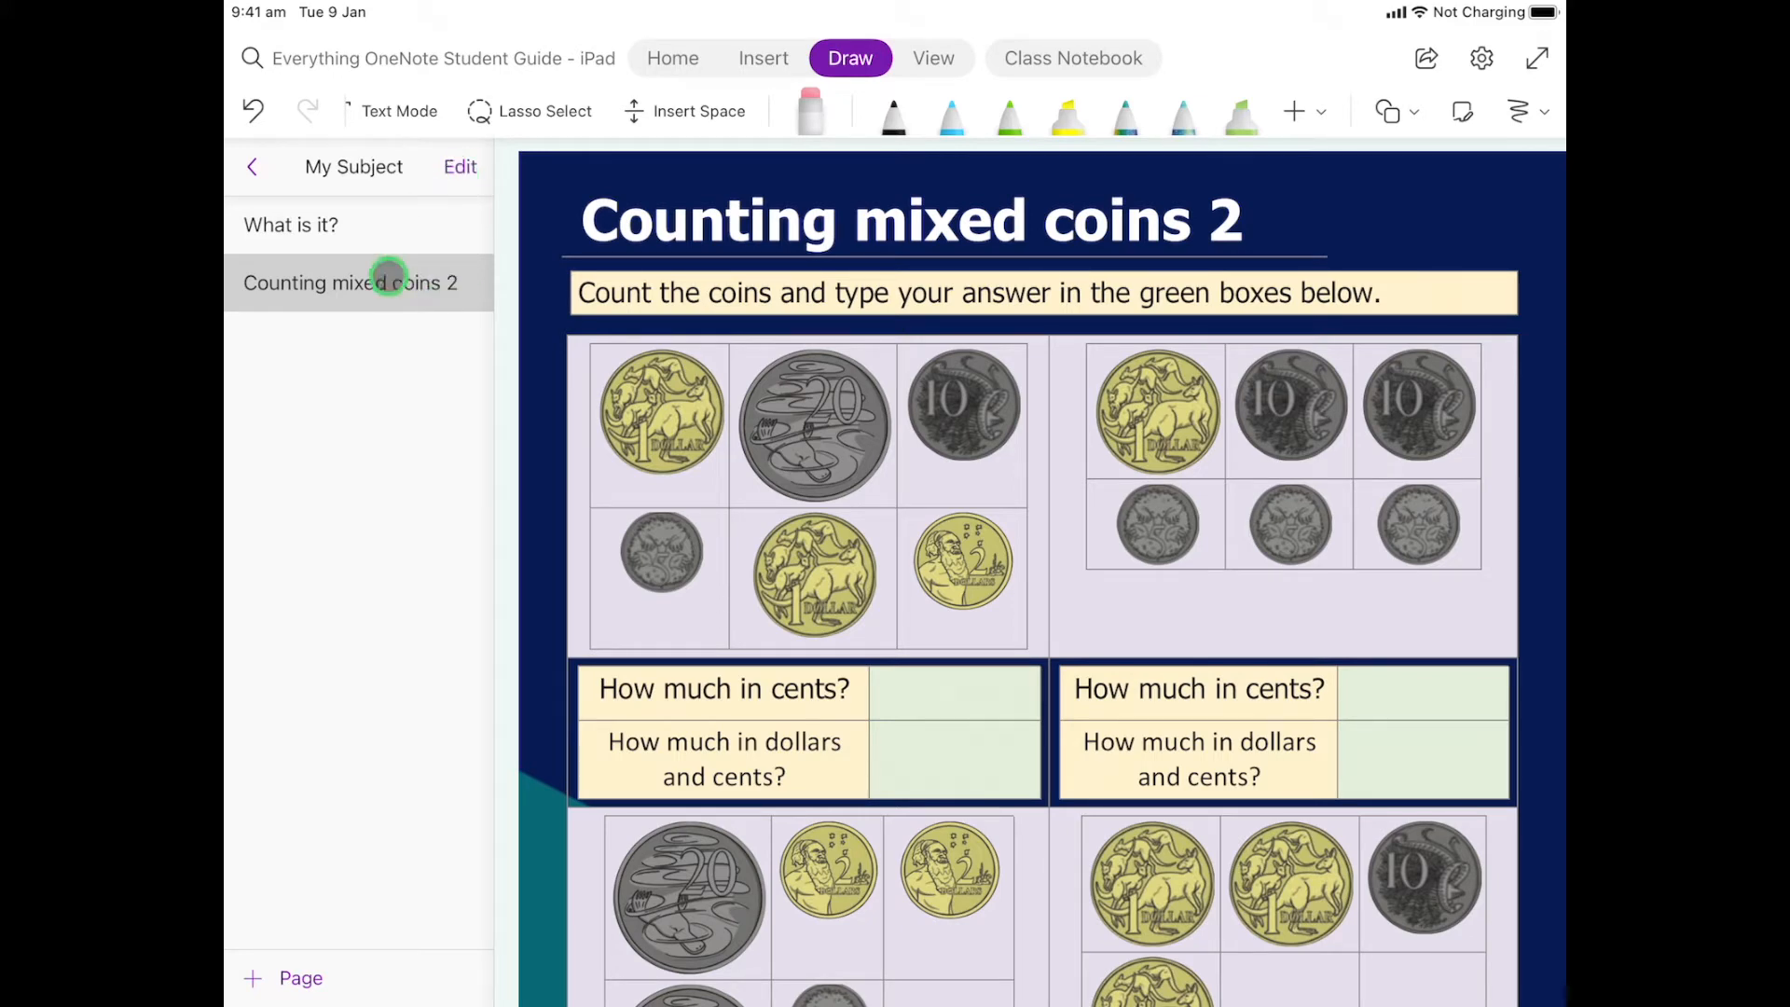
# Step: Select the 'Counting mixed coins 2' page in edit mode and bring up Move/Copy
pyautogui.click(460, 167)
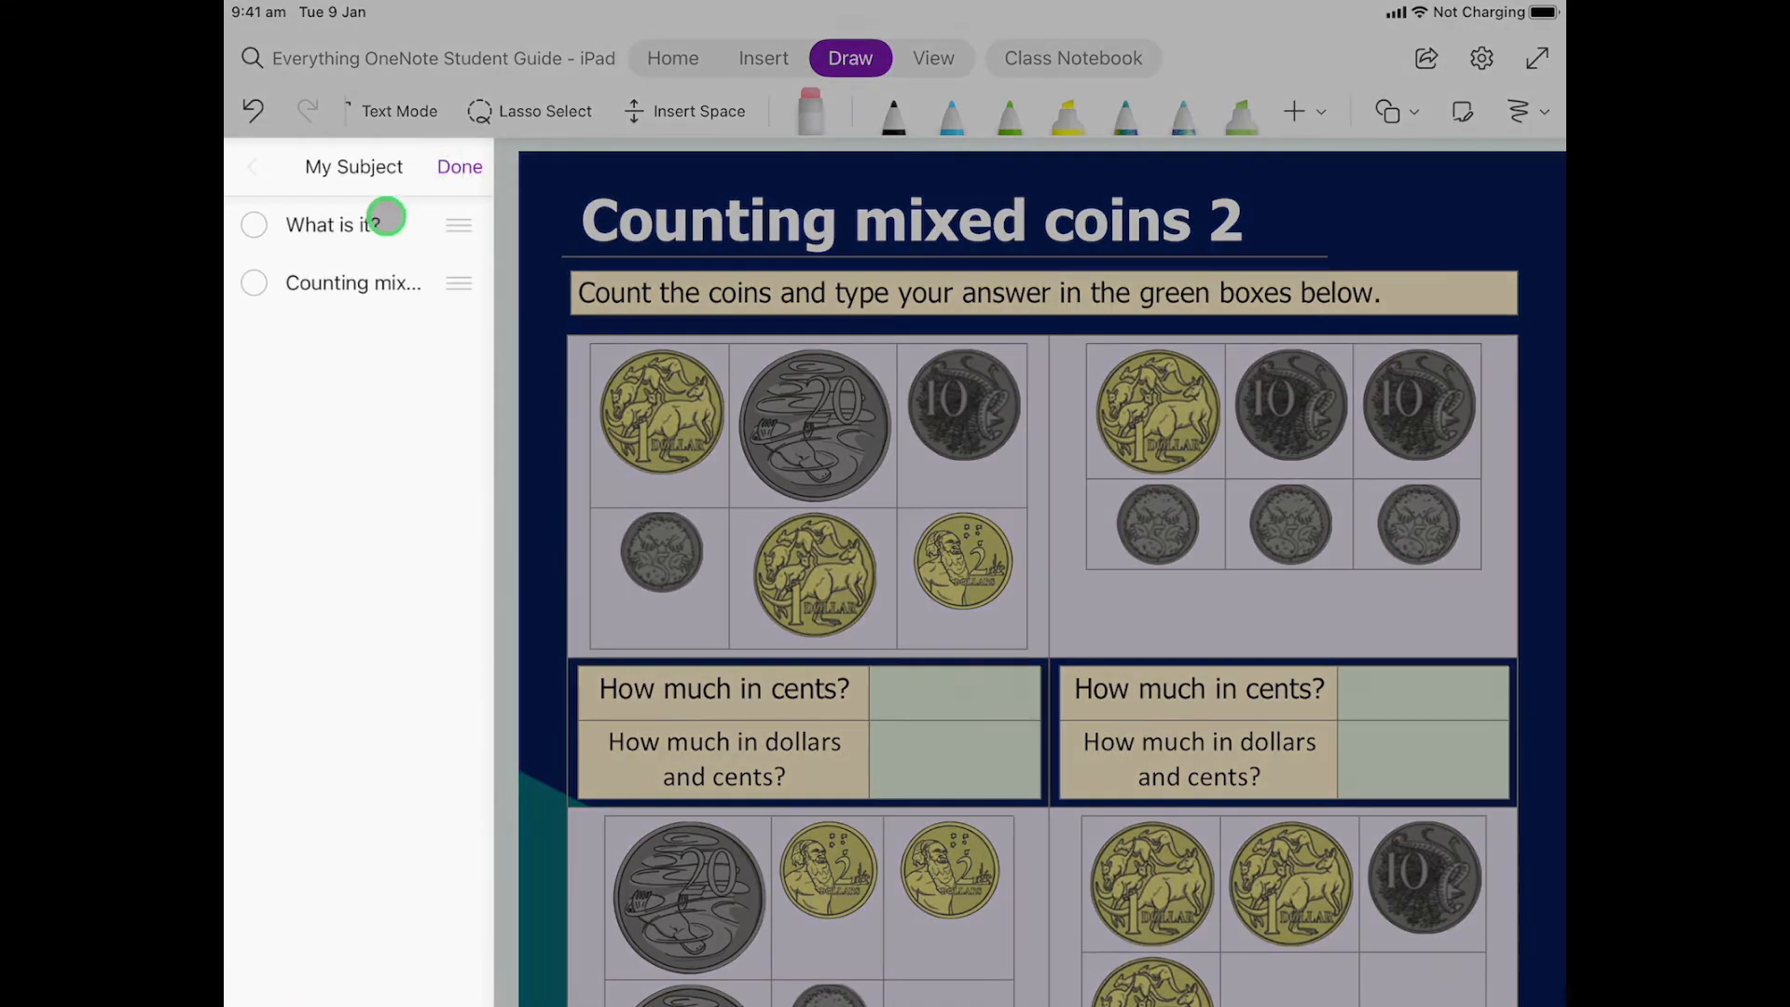
pyautogui.click(252, 284)
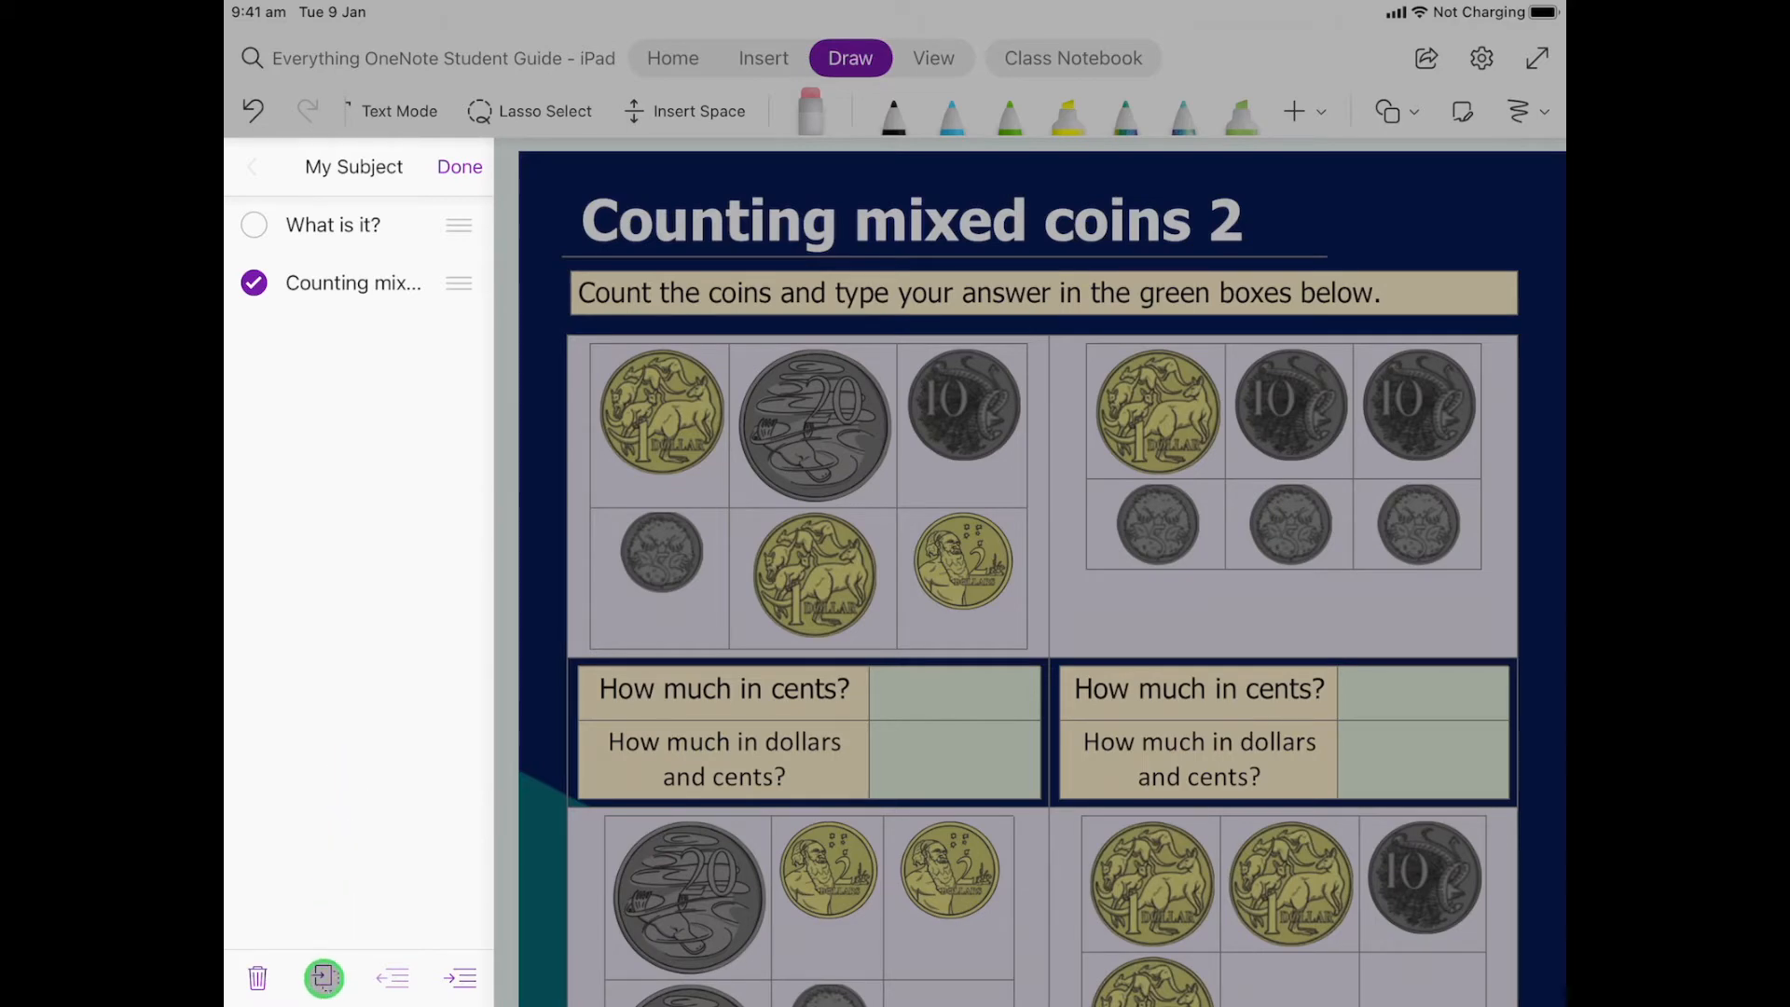
pyautogui.click(324, 979)
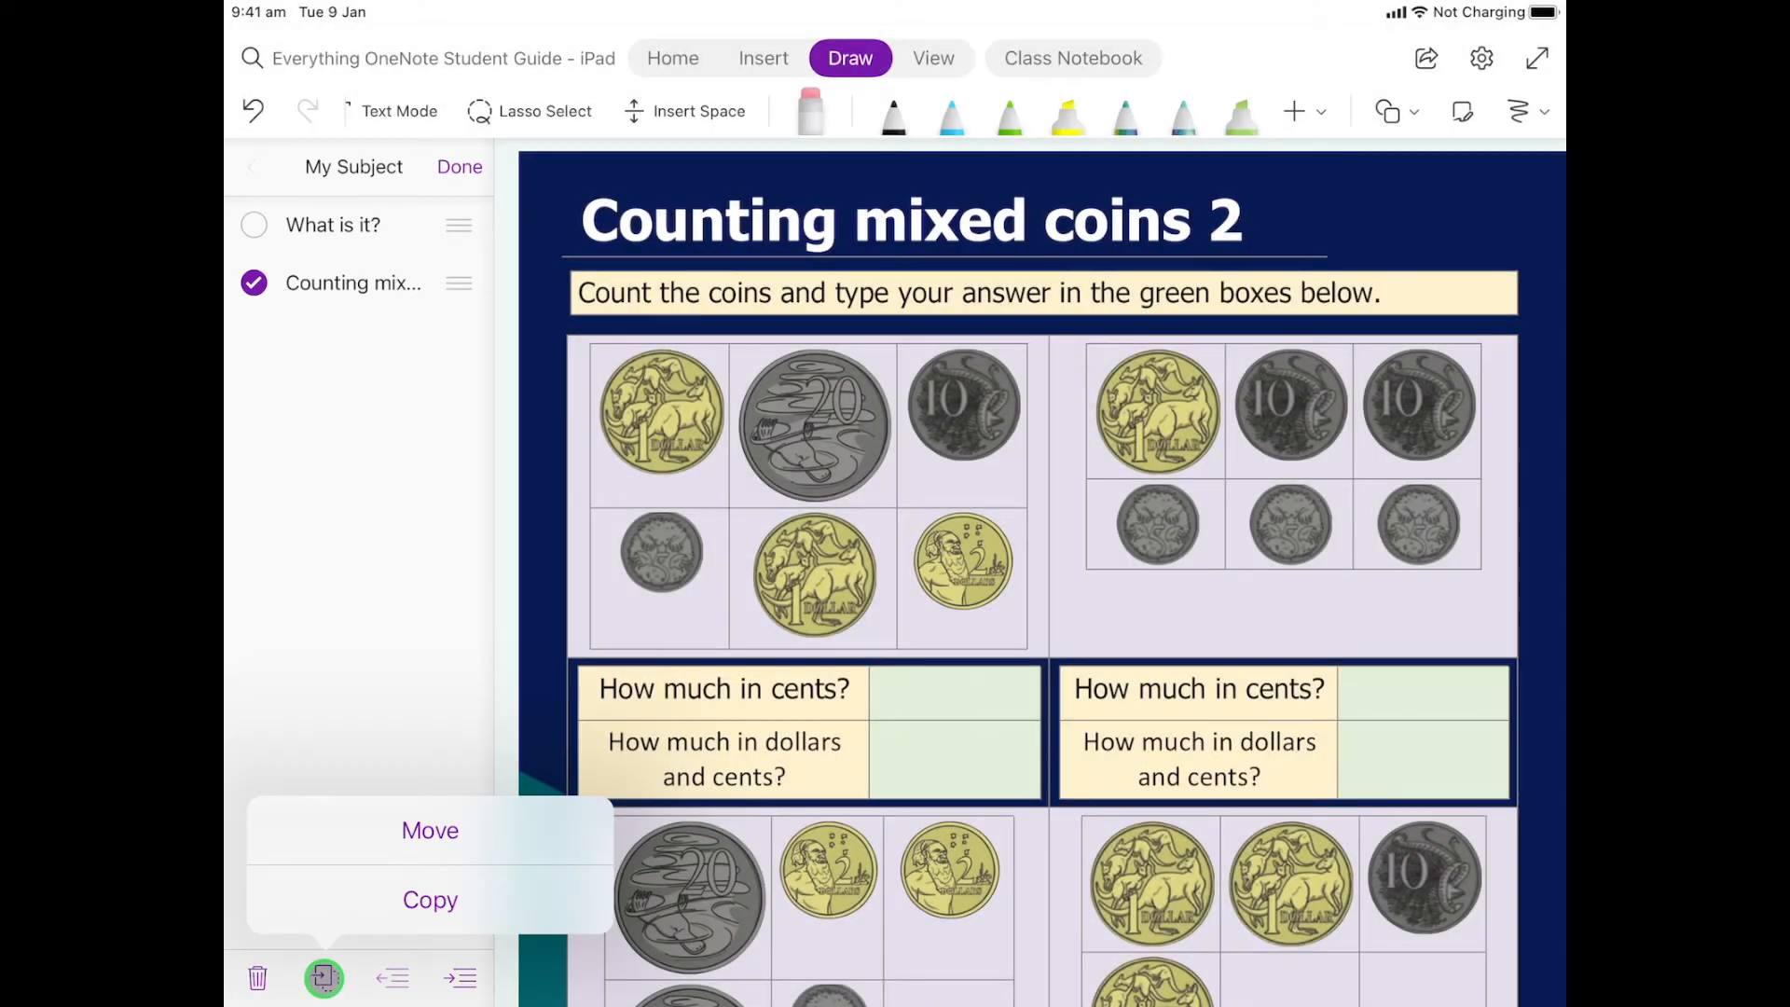
pyautogui.click(431, 900)
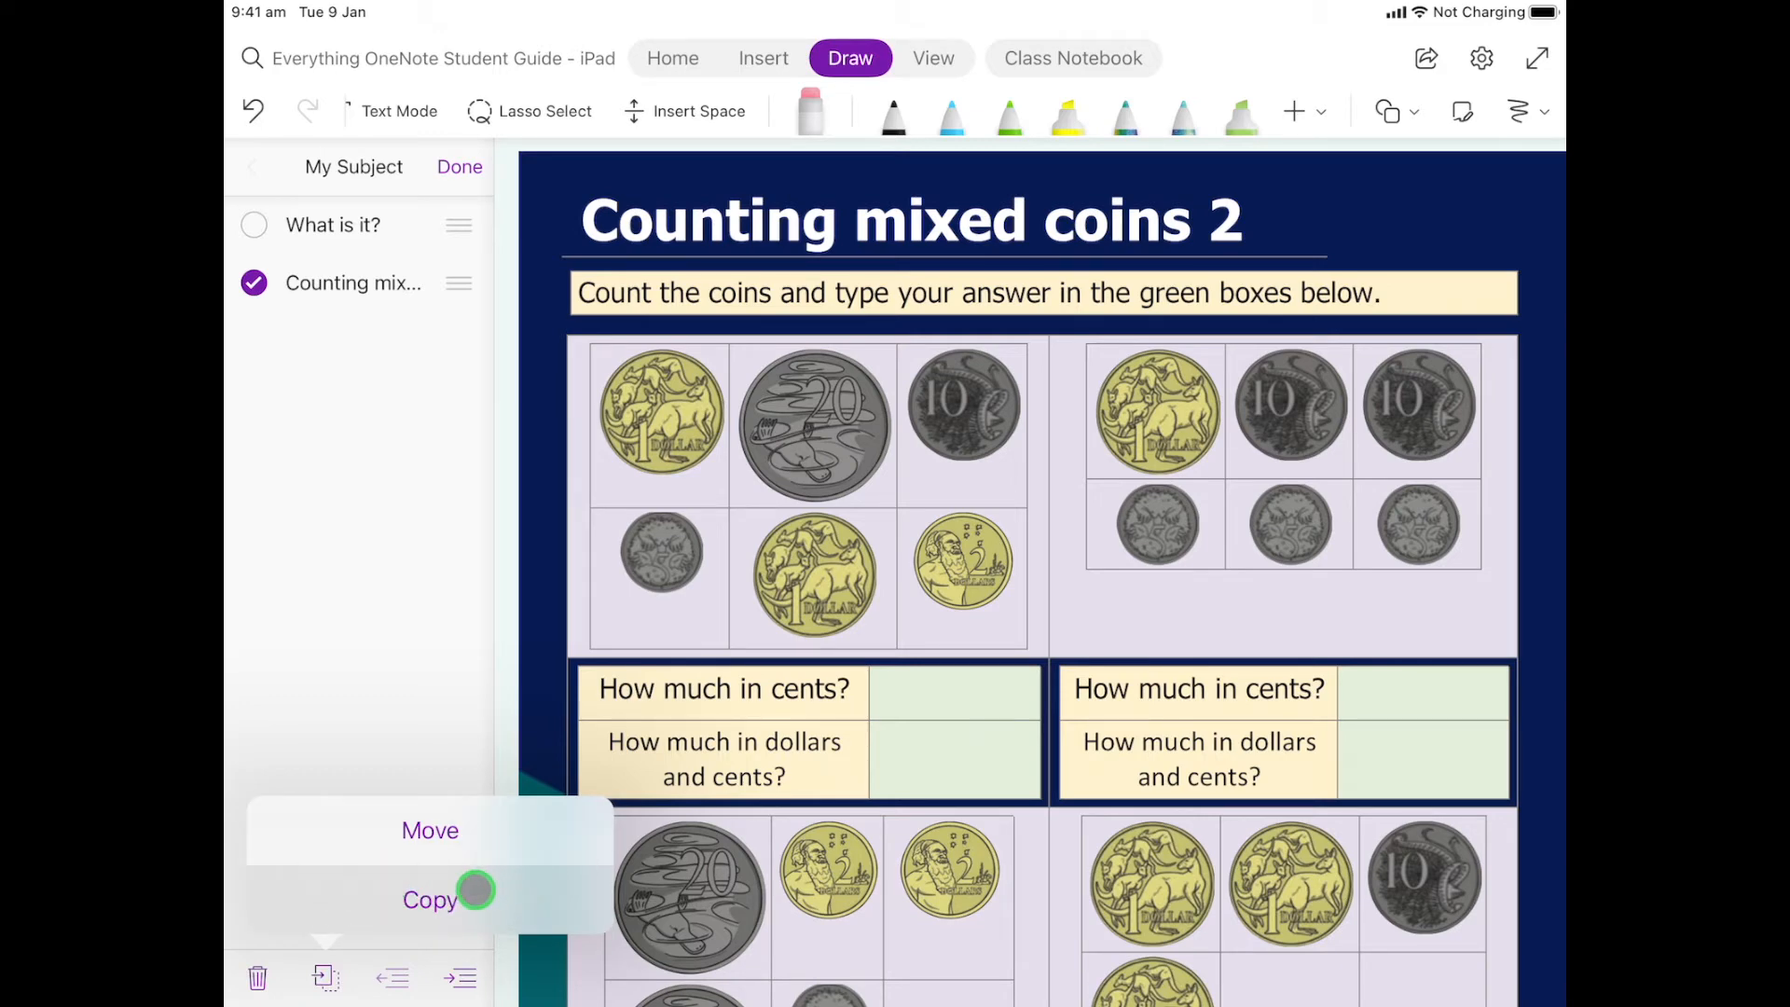
# Step: Choose Copy for the page and navigate to the Student 1 section group as destination
pyautogui.click(430, 899)
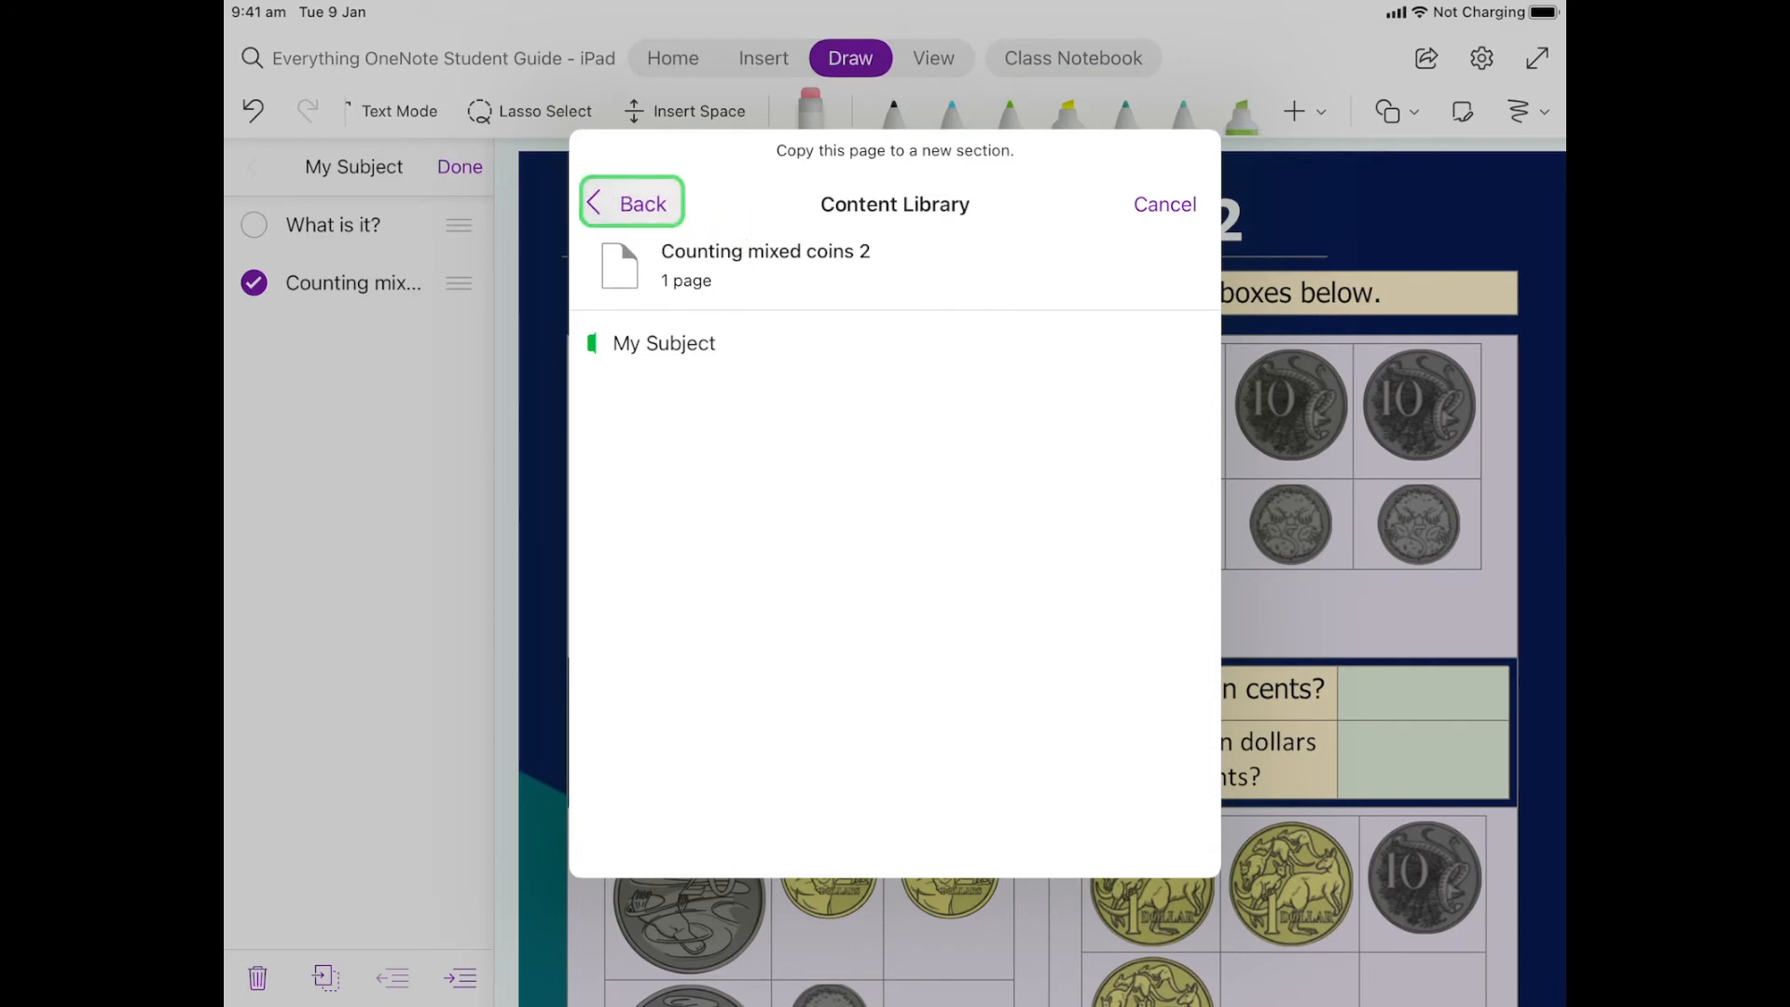
pyautogui.click(632, 203)
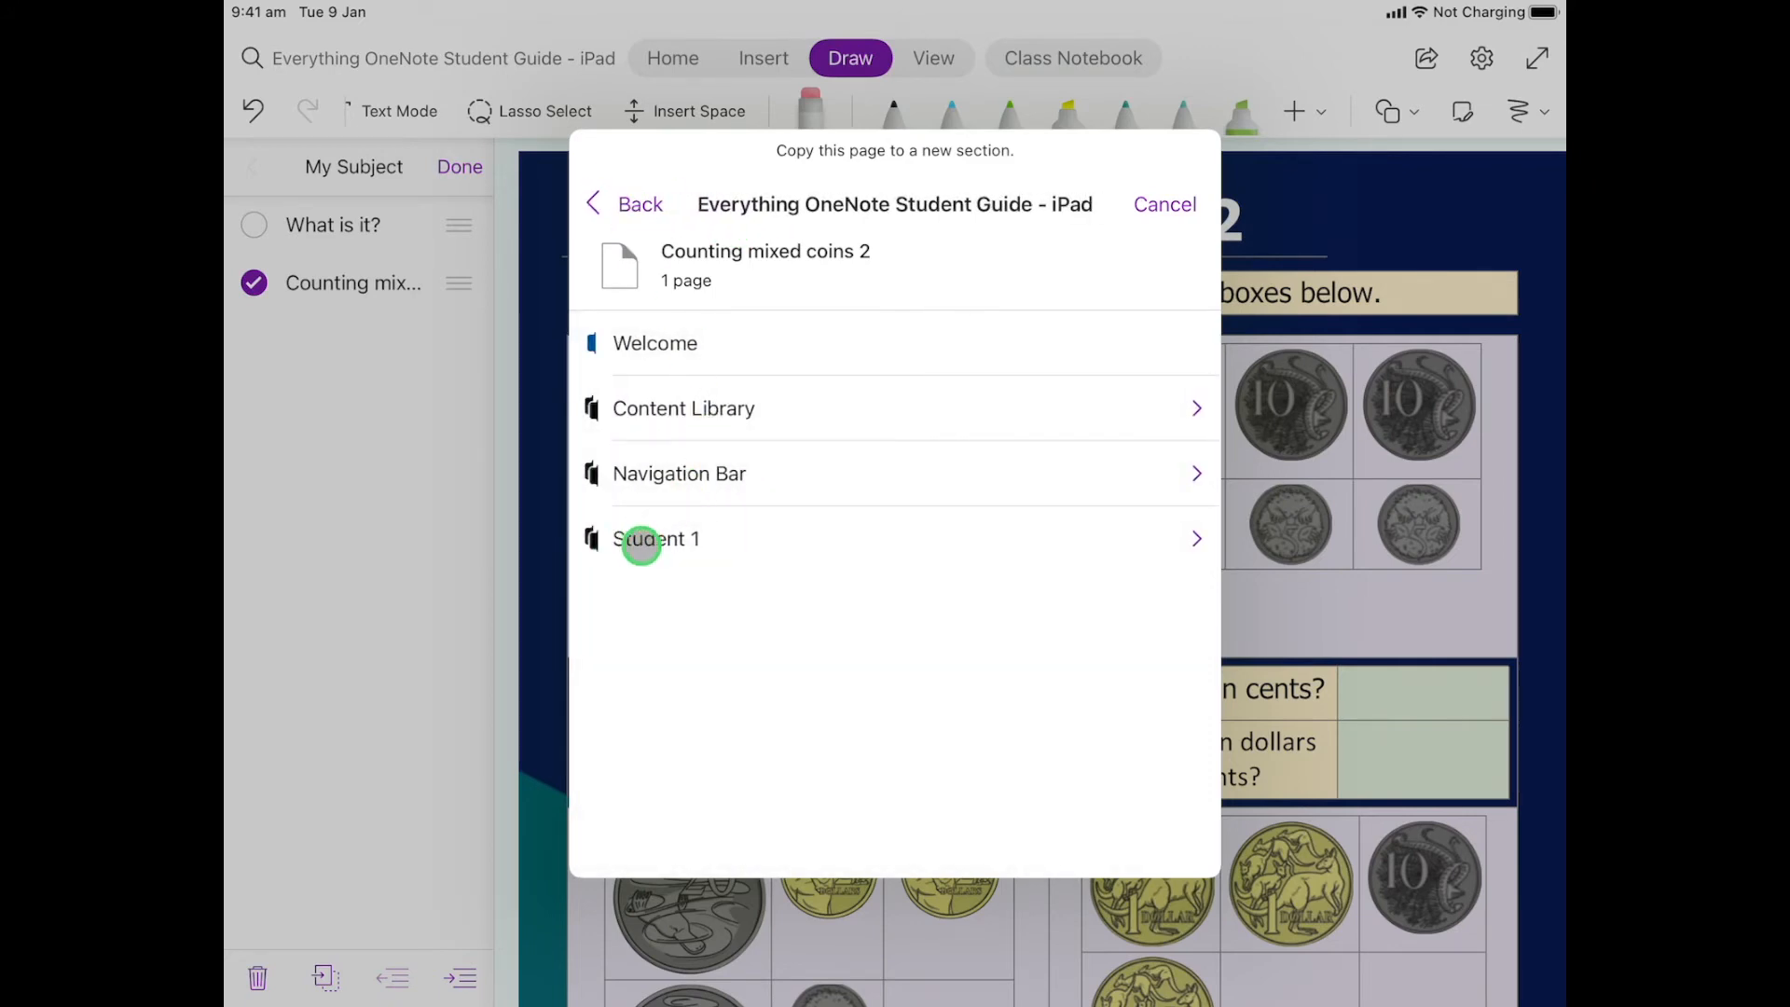
pyautogui.click(657, 538)
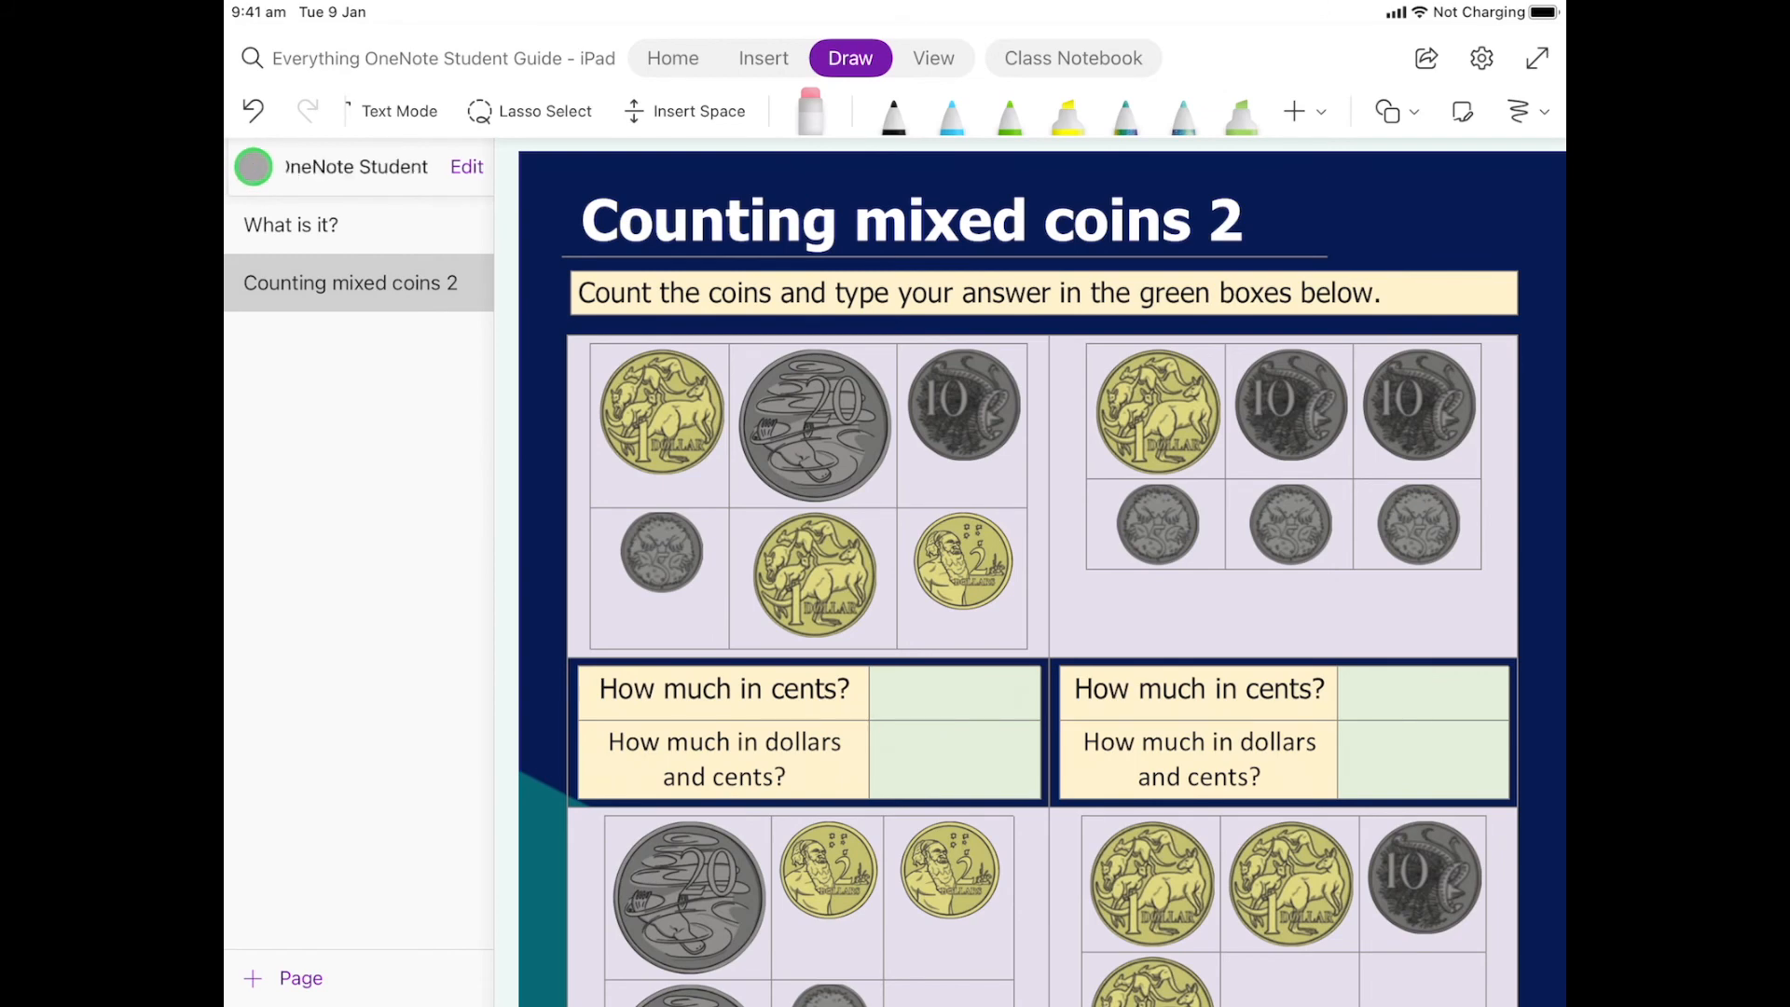
# Step: Open Student 1 > My Subject and view the copied 'Counting mixed coins 2' page
pyautogui.click(251, 167)
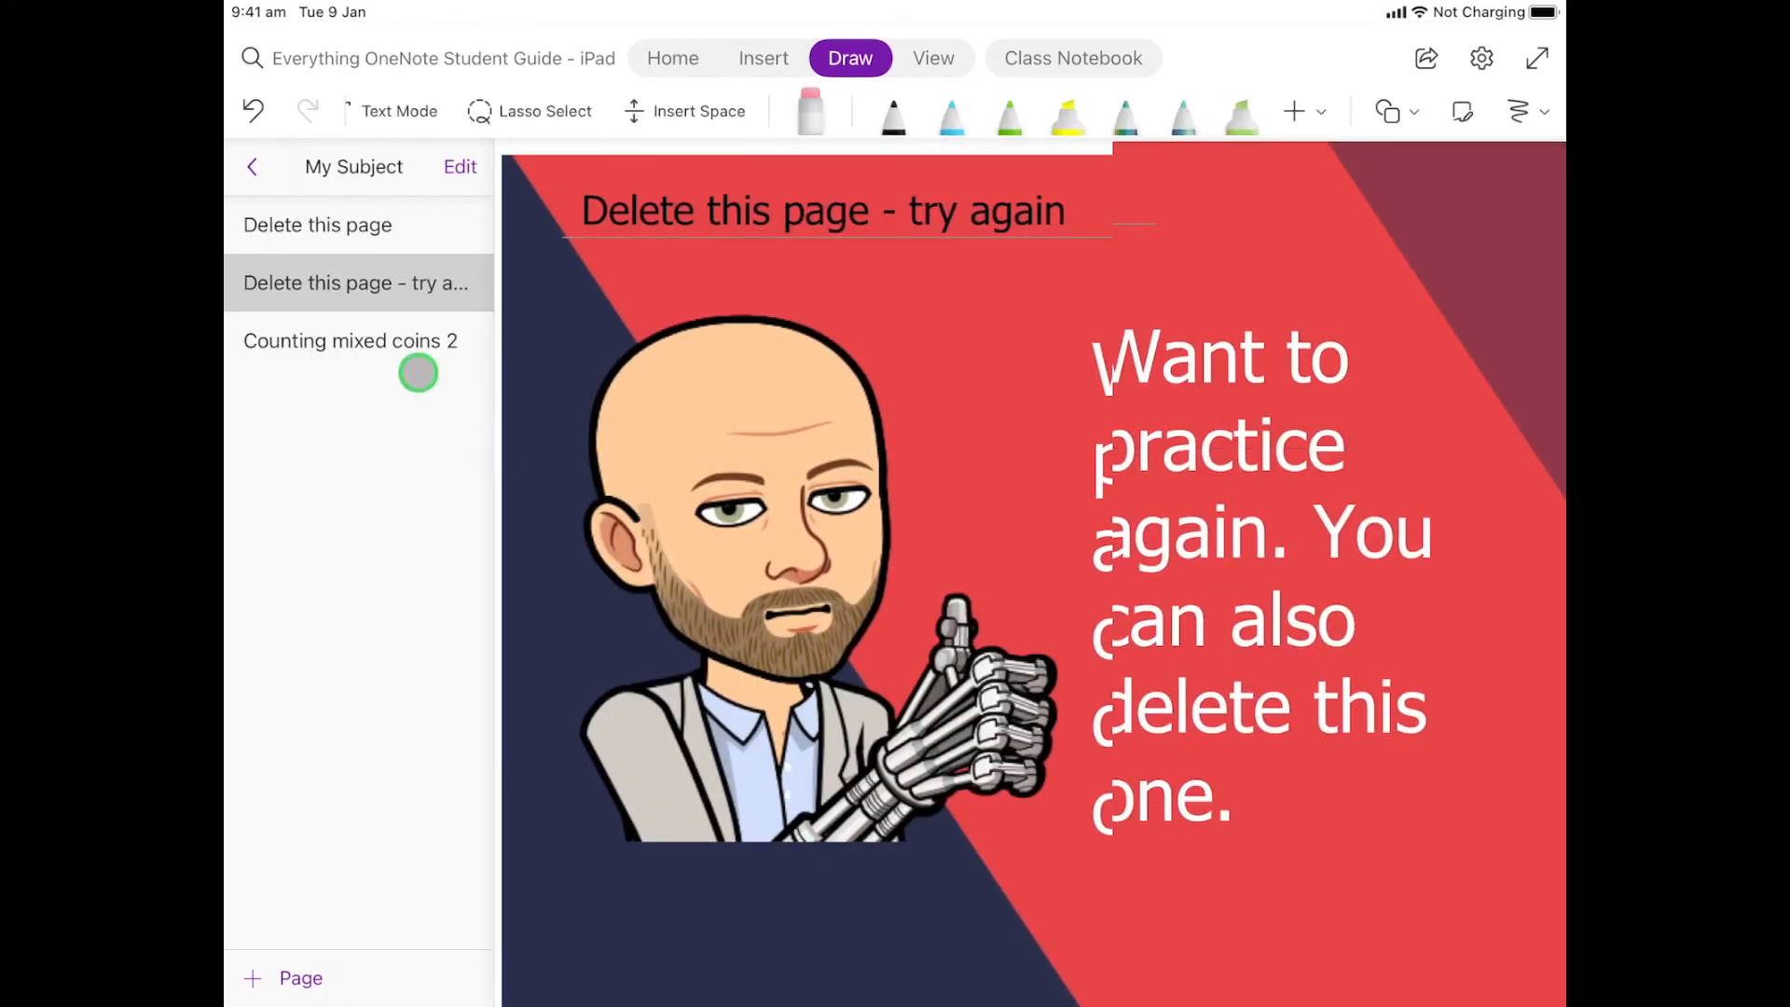
pyautogui.click(350, 341)
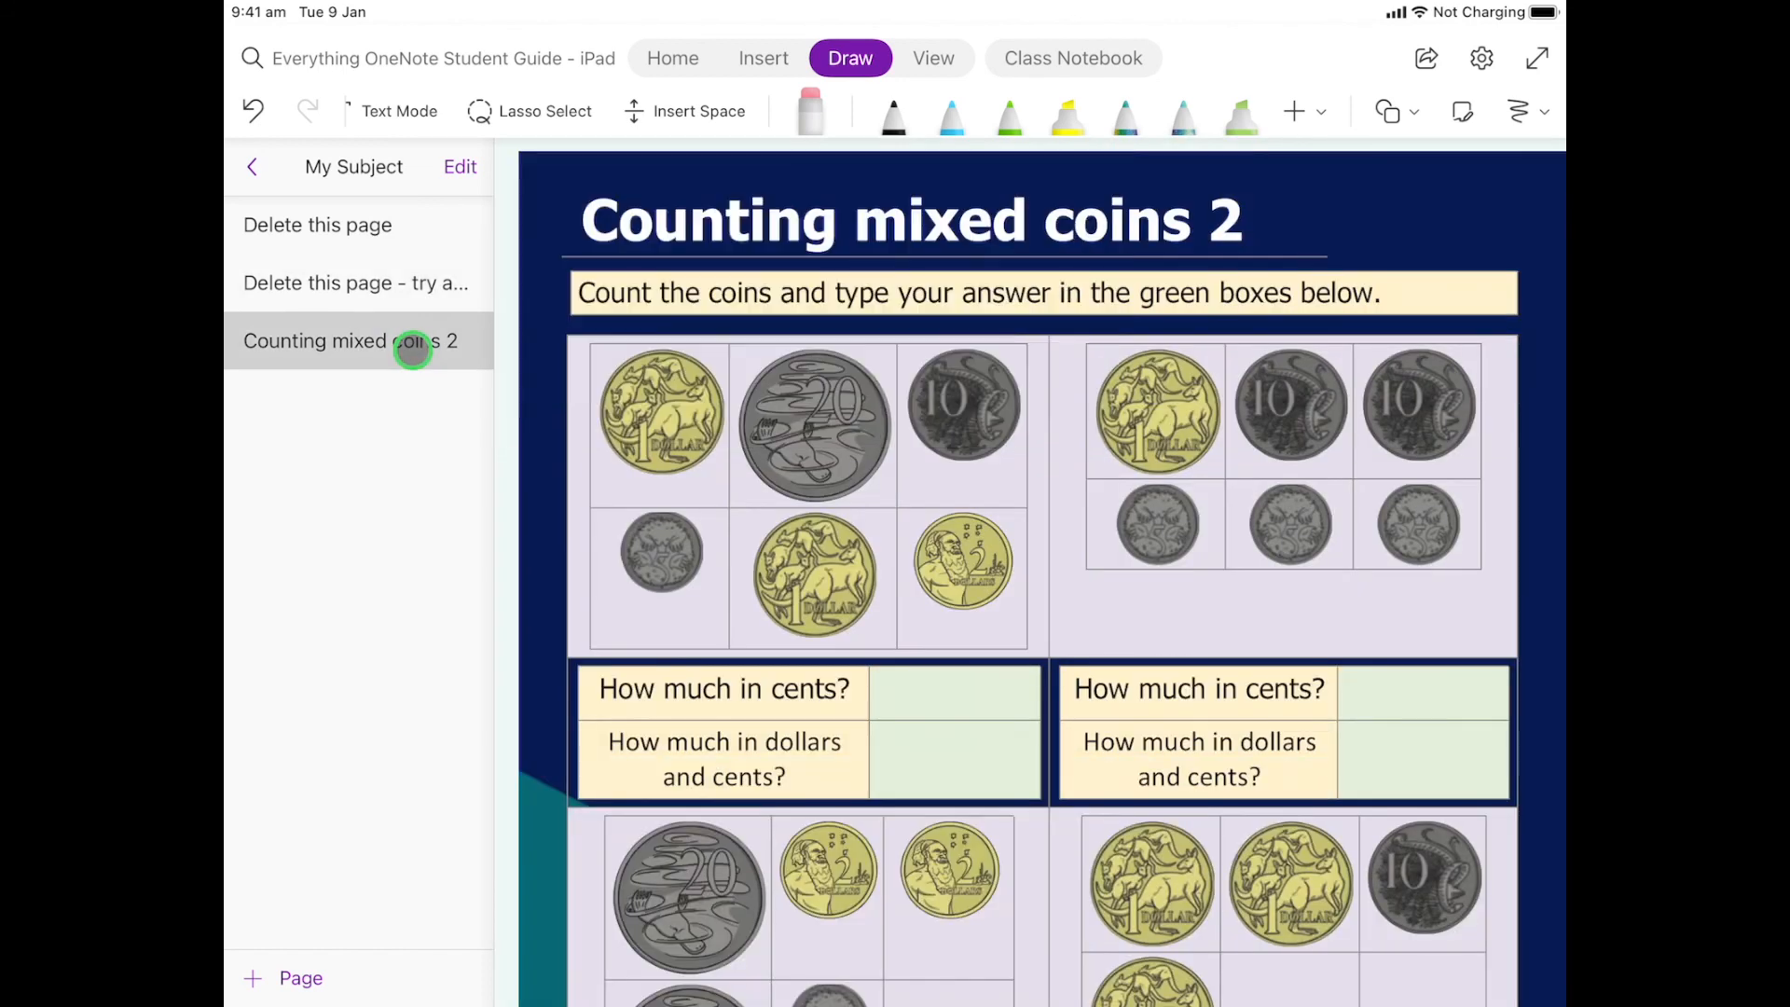